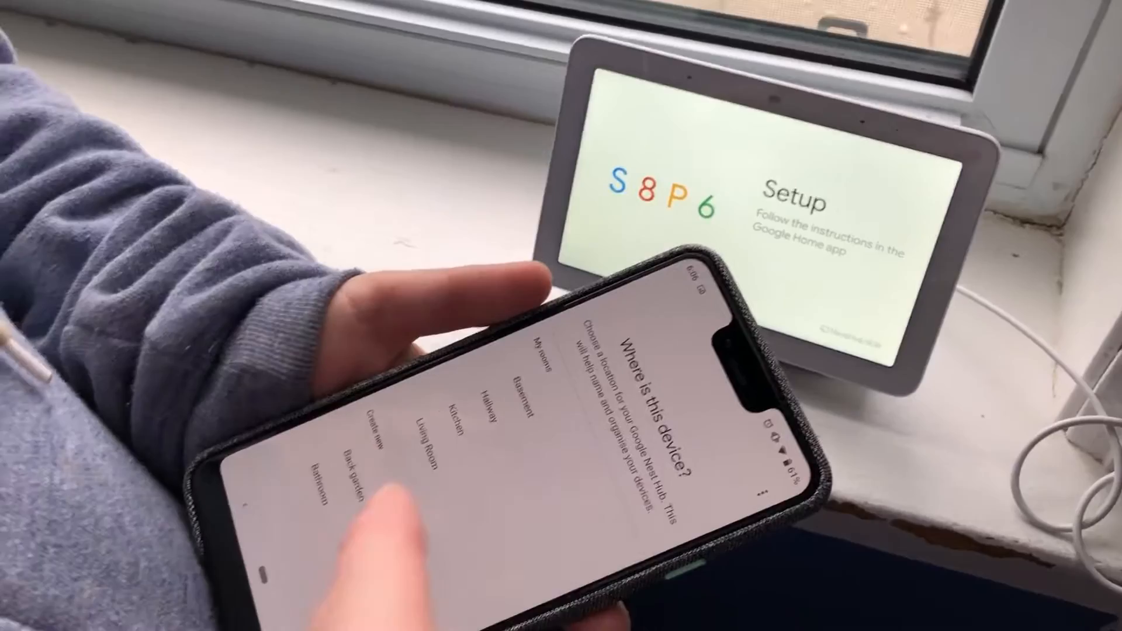
# Accept YouTube Music as the default music service to reach Ambient mode choices.
pyautogui.scroll(-3)
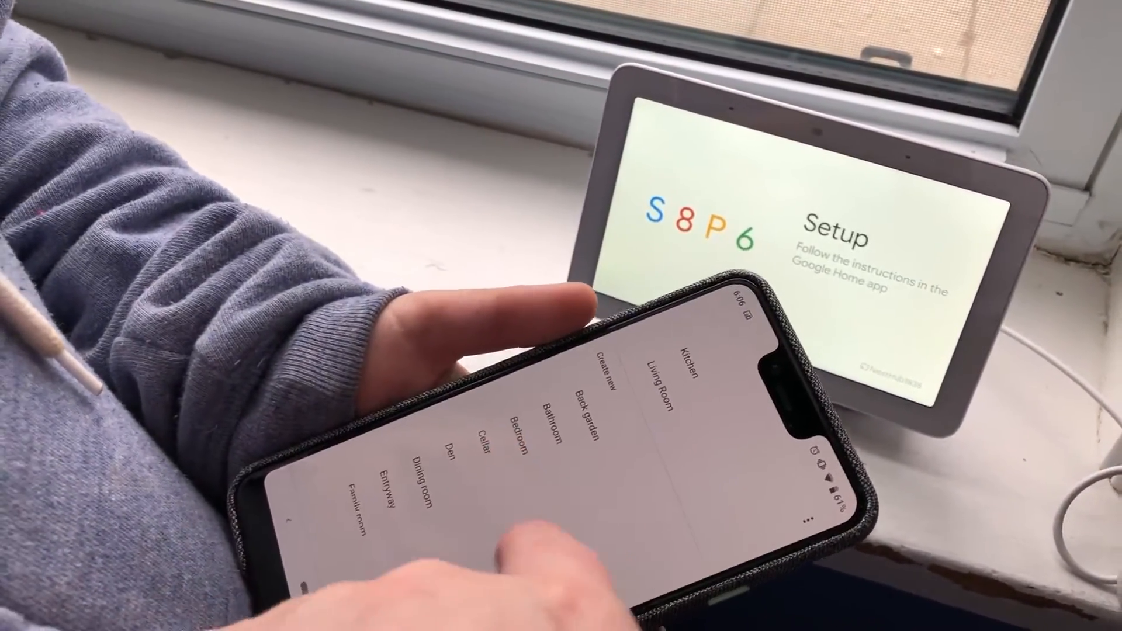
pyautogui.scroll(-3)
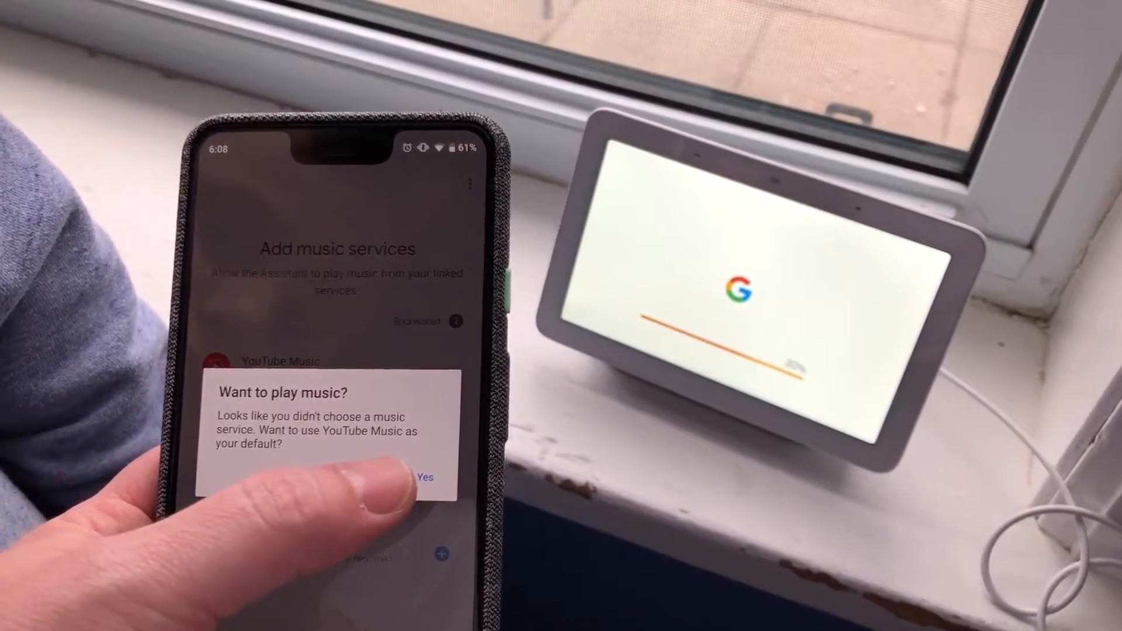
pyautogui.click(424, 477)
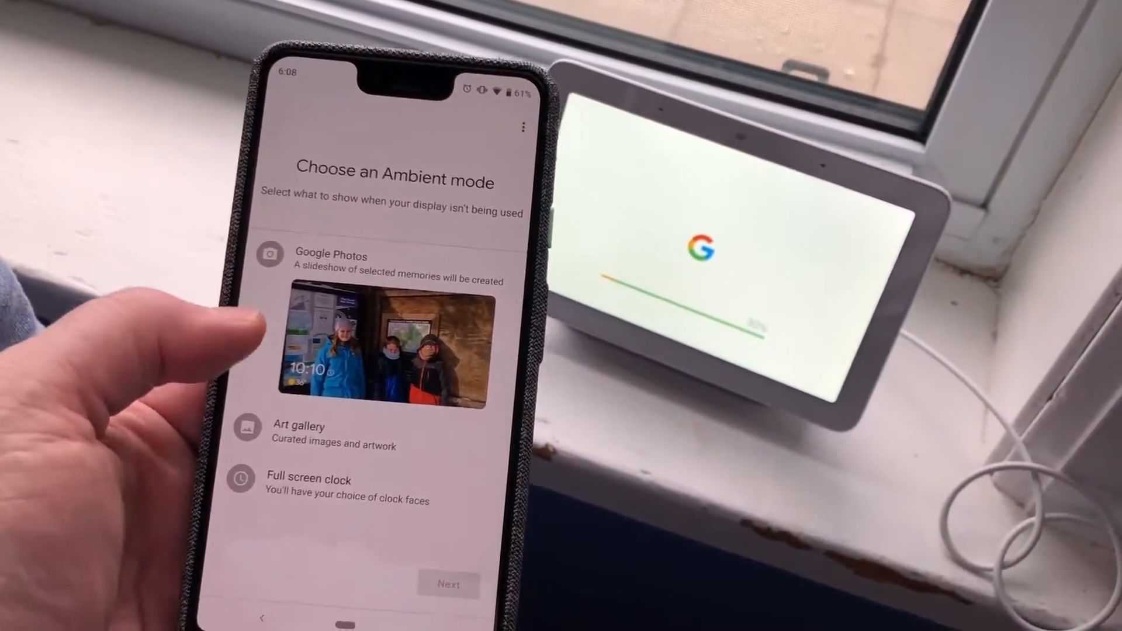
# Pick Google Photos as the Nest Hub's ambient mode and confirm.
pyautogui.click(331, 255)
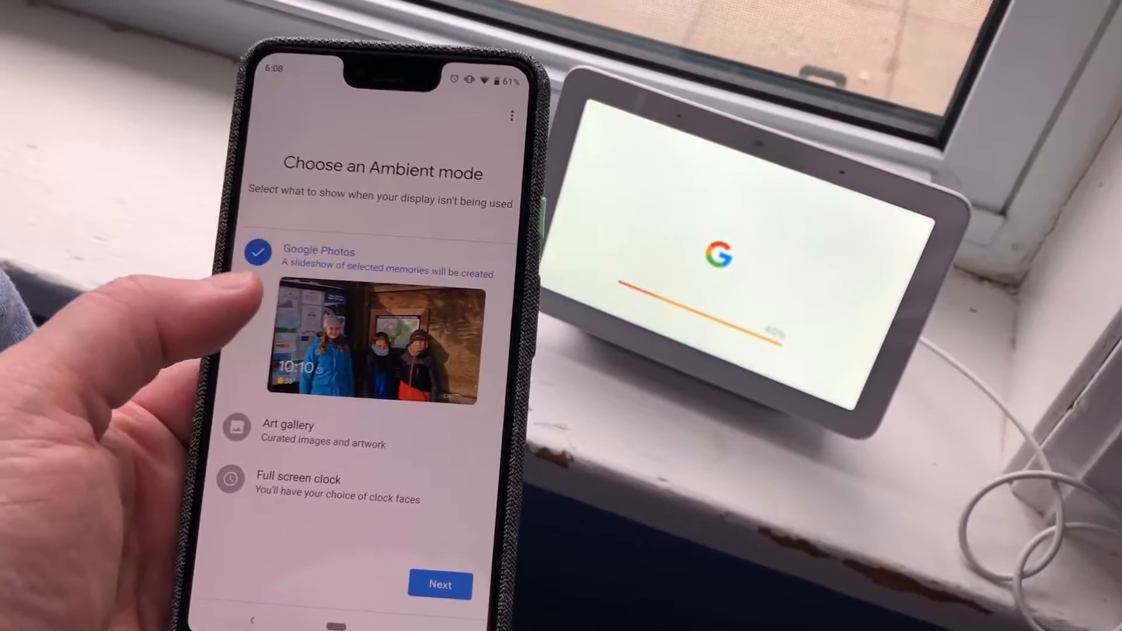
pyautogui.click(439, 584)
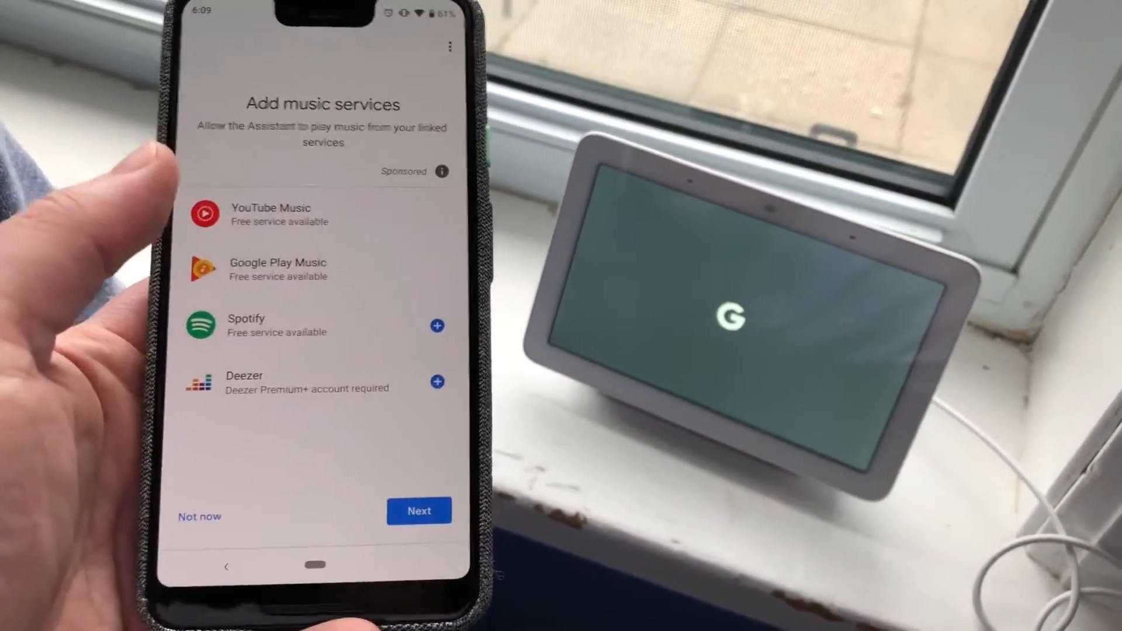
# Confirm YouTube Music as default music service and continue past the Finished! summary.
pyautogui.click(419, 511)
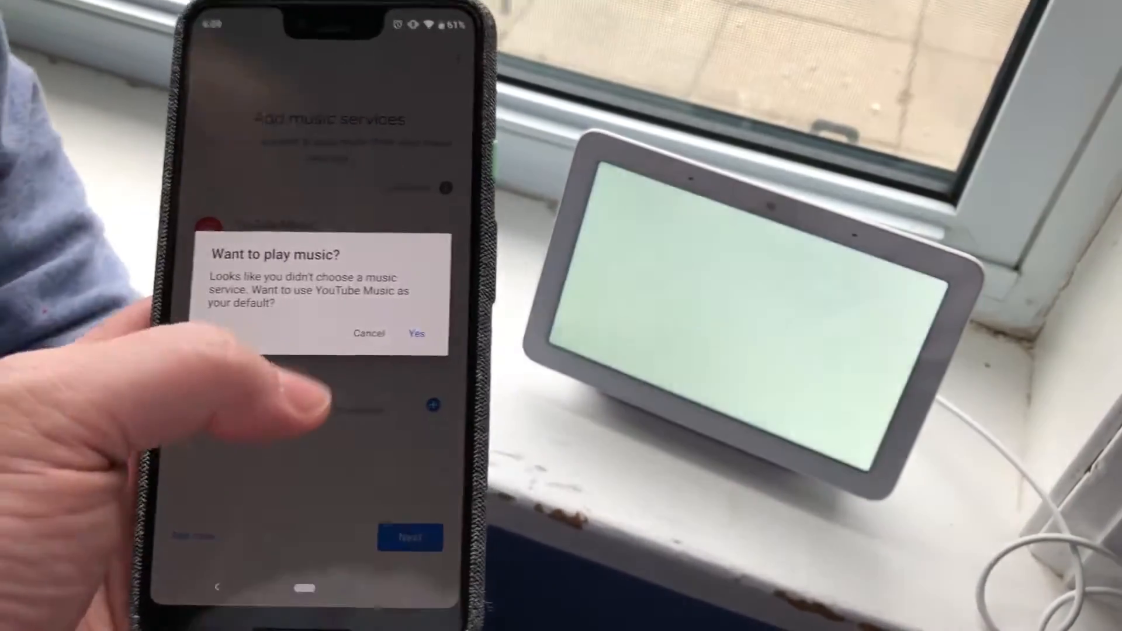
pyautogui.click(415, 333)
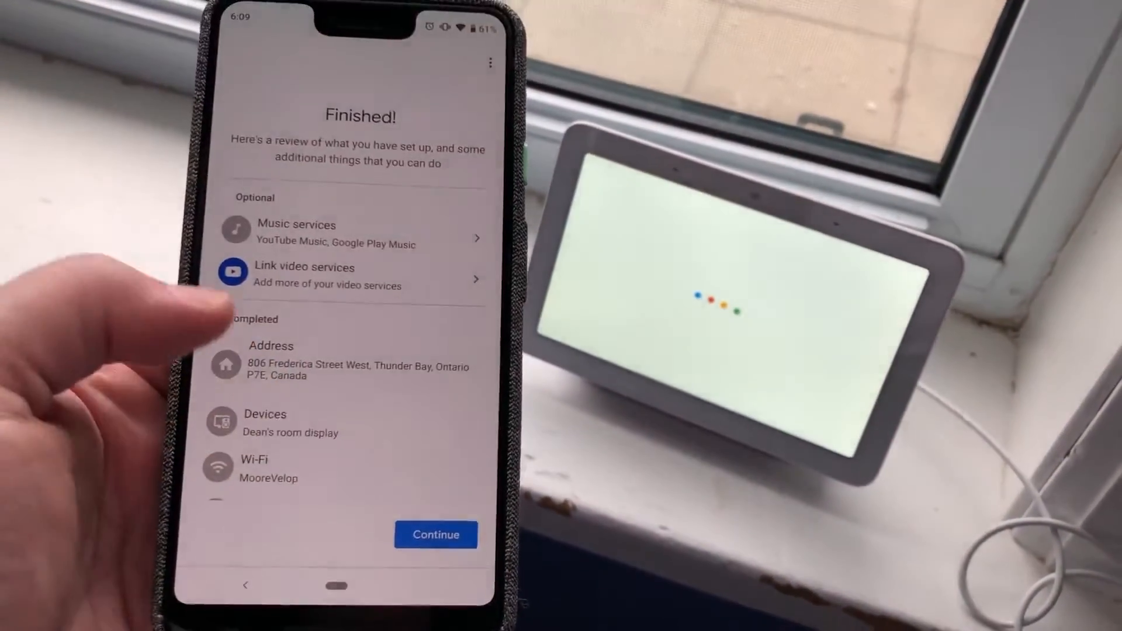
pyautogui.click(304, 275)
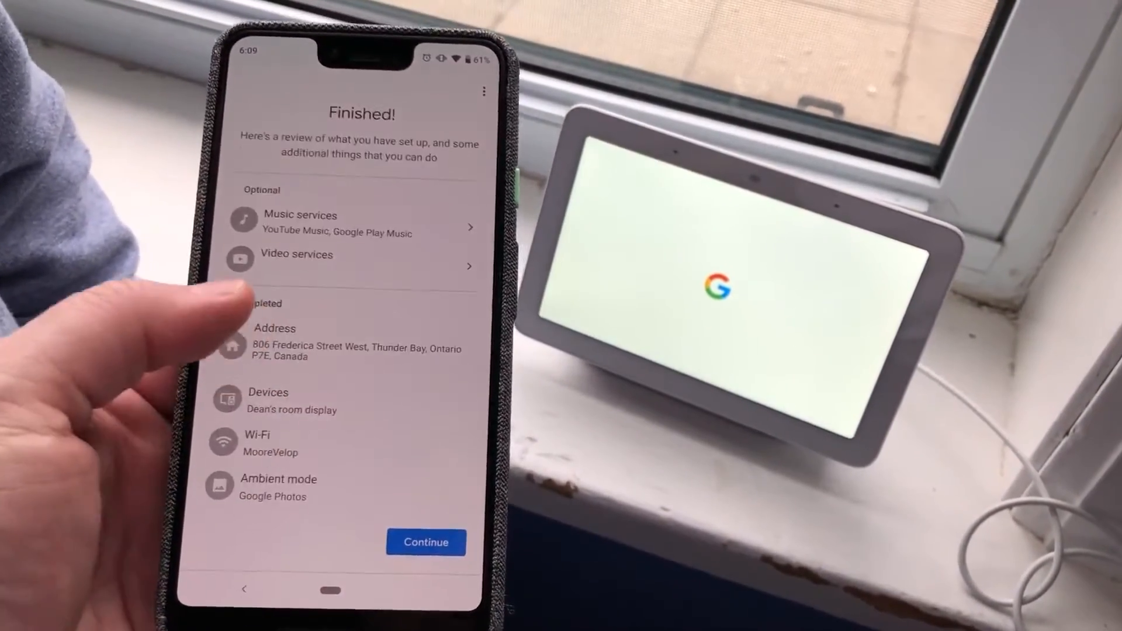
pyautogui.click(425, 541)
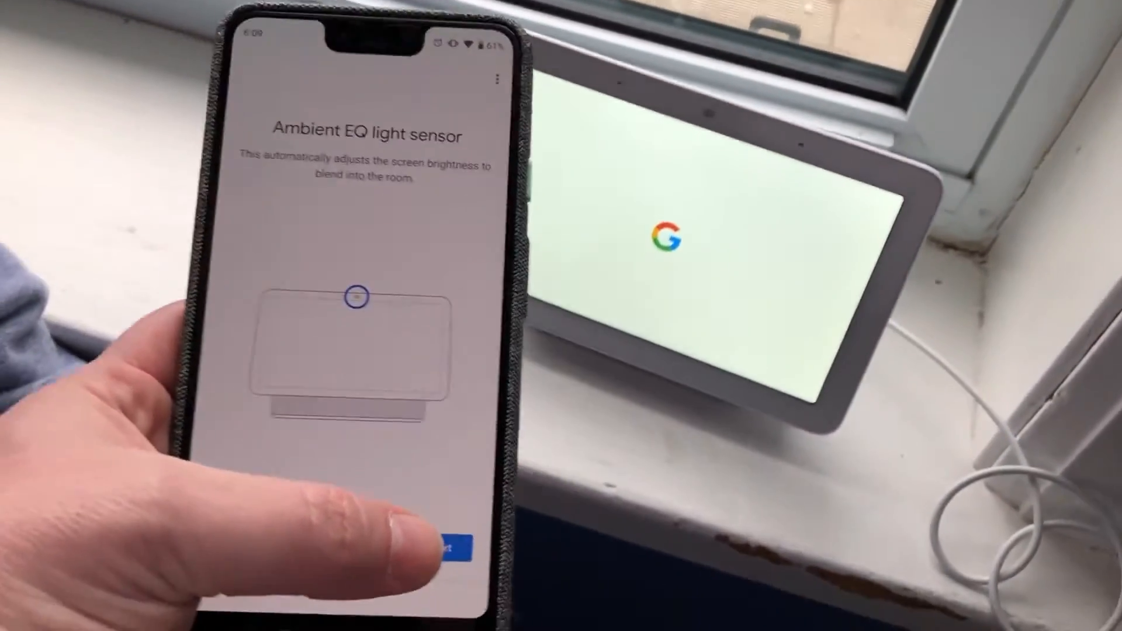
# Skip the Ambient EQ and mic mute tips, then open the Discover feed.
pyautogui.click(447, 544)
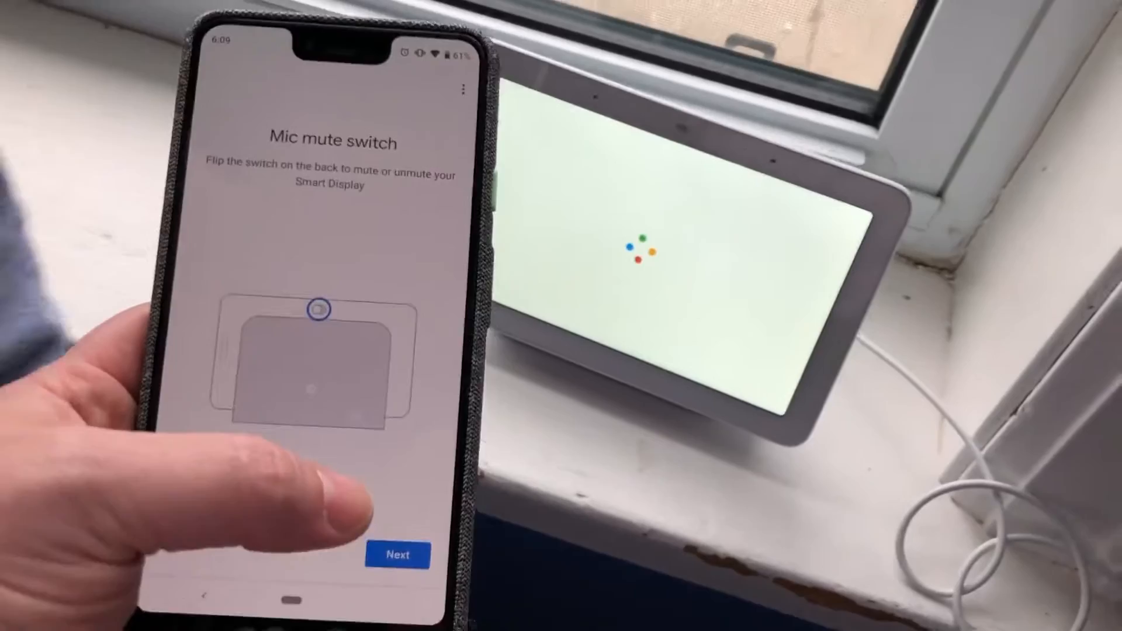
pyautogui.click(398, 555)
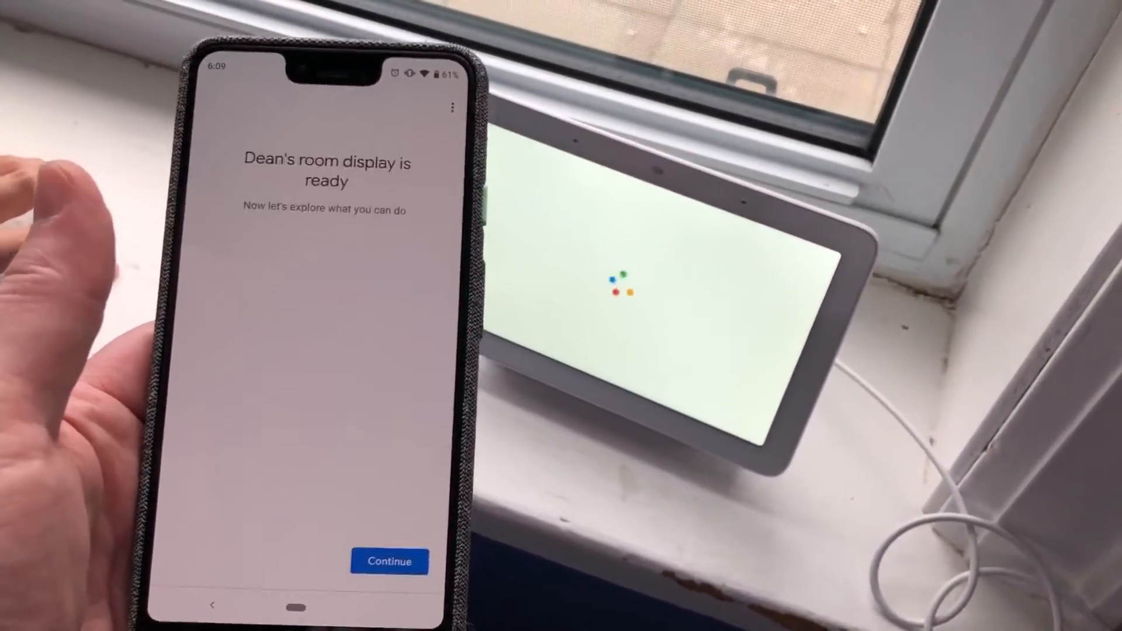
pyautogui.click(389, 561)
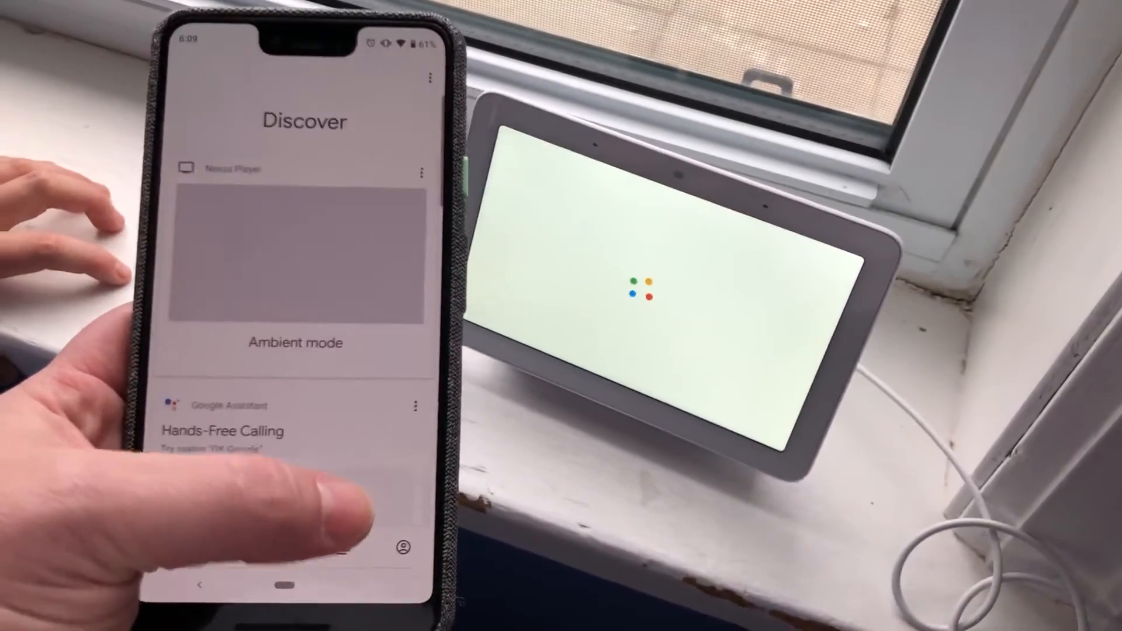